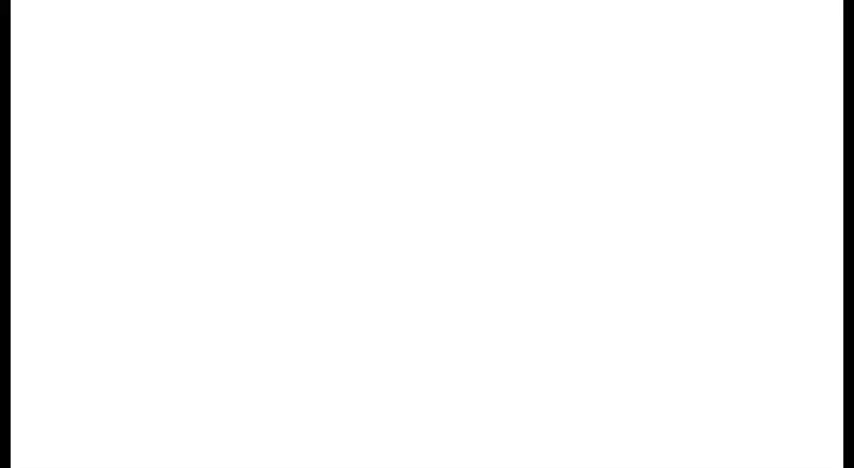
{"action": "type", "text": "Bla"}
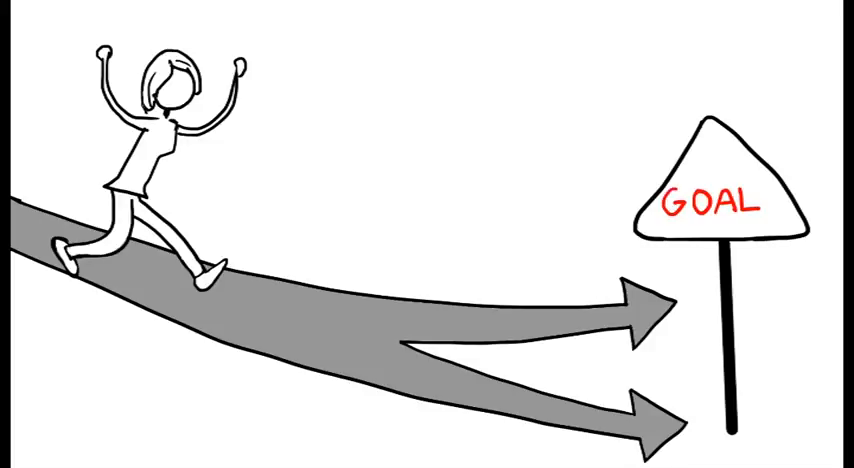
{"action": "type", "text": "S"}
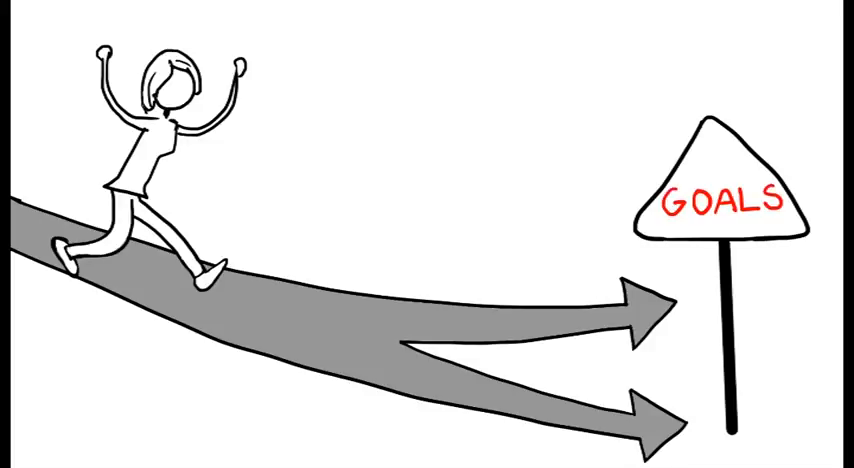